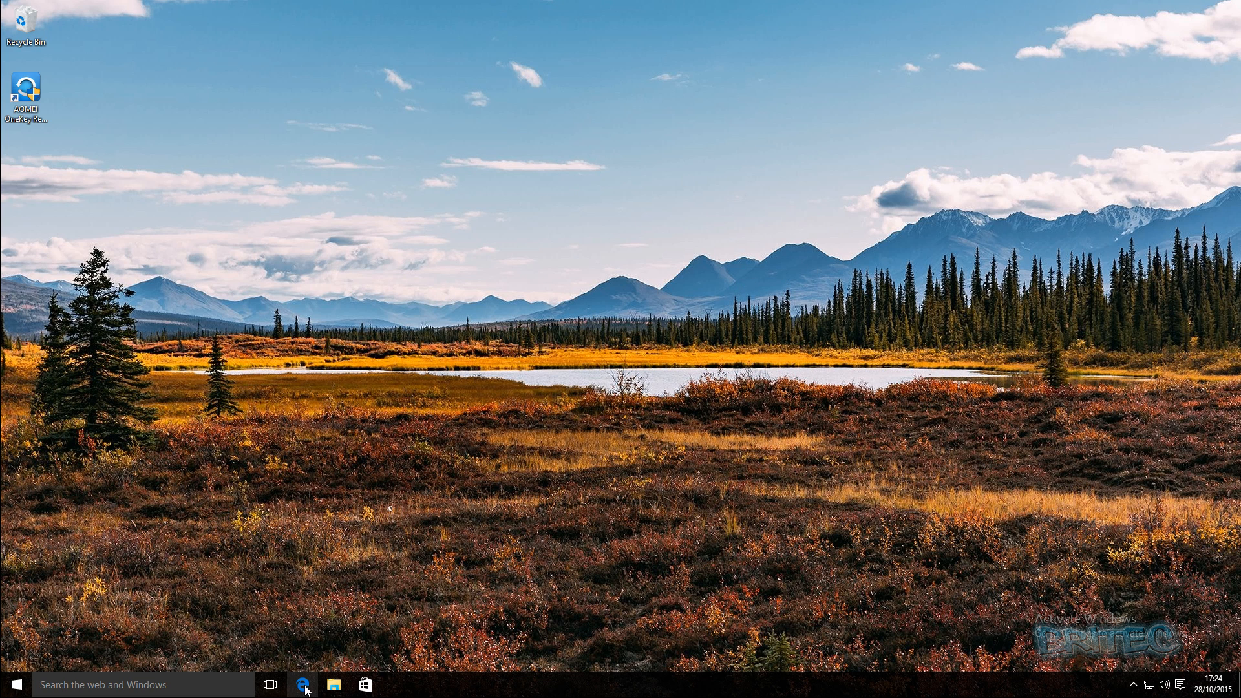
Launch Edge from the taskbar and go to google.co.uk from the 'Where to next?' box
click(302, 685)
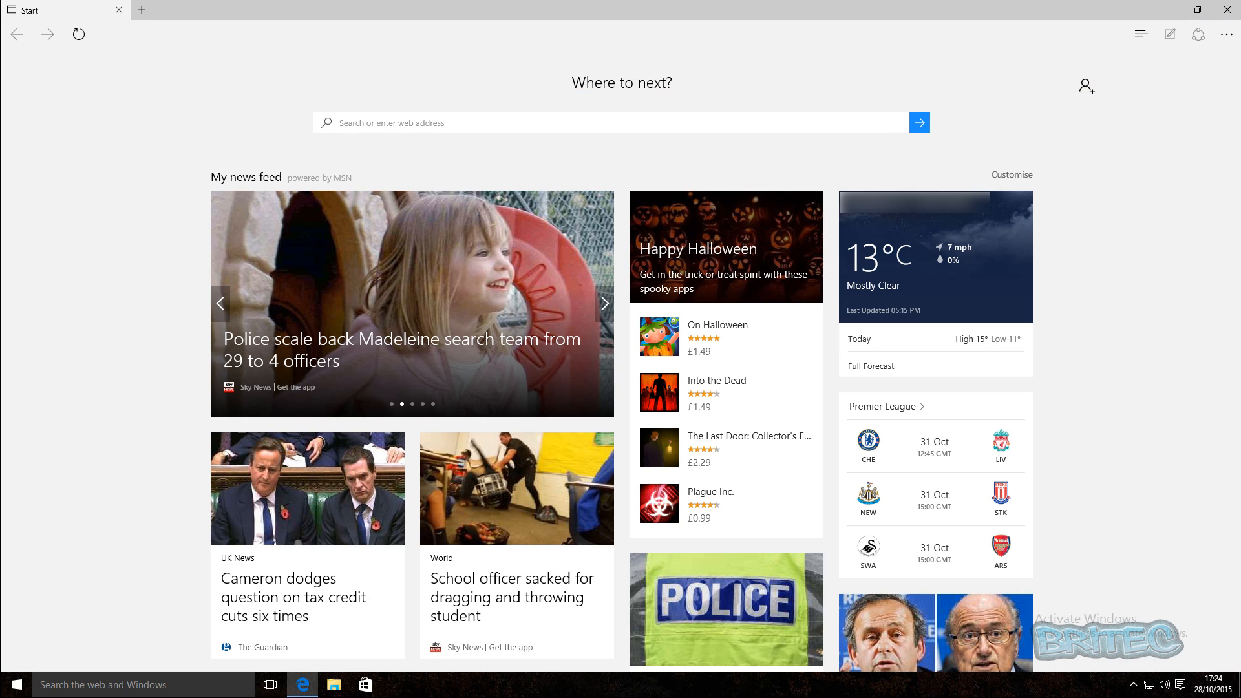
mouse_move(352, 126)
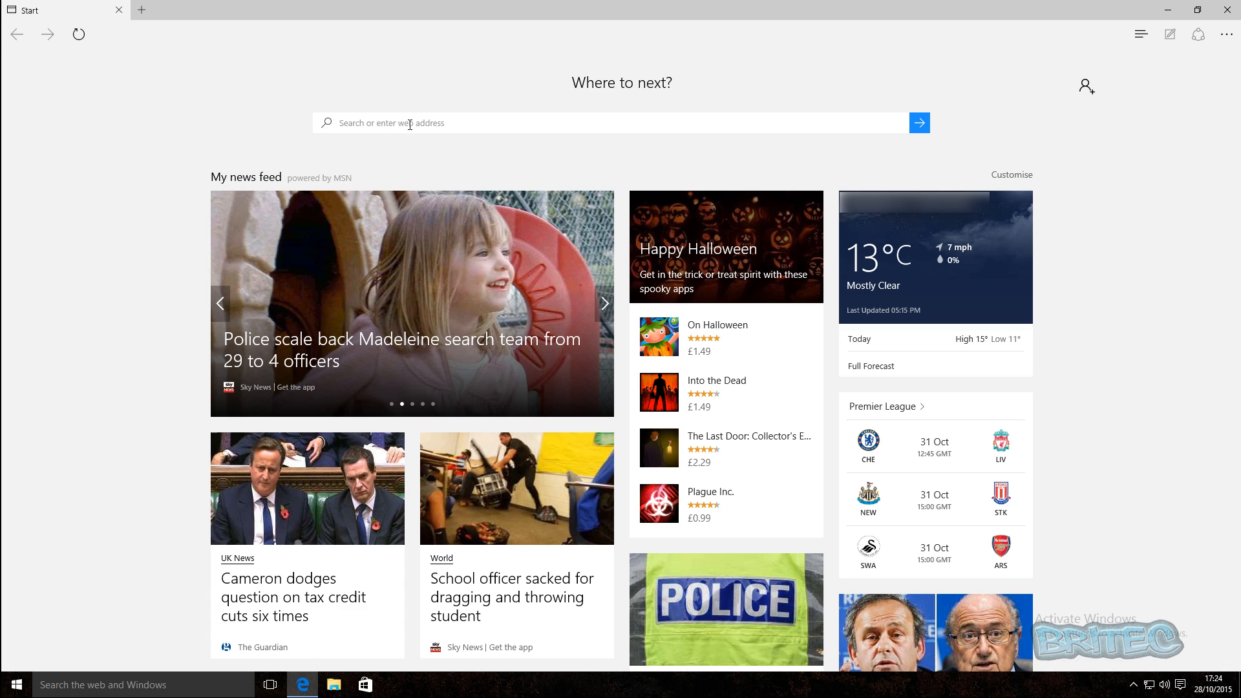
text(google.co.uk)
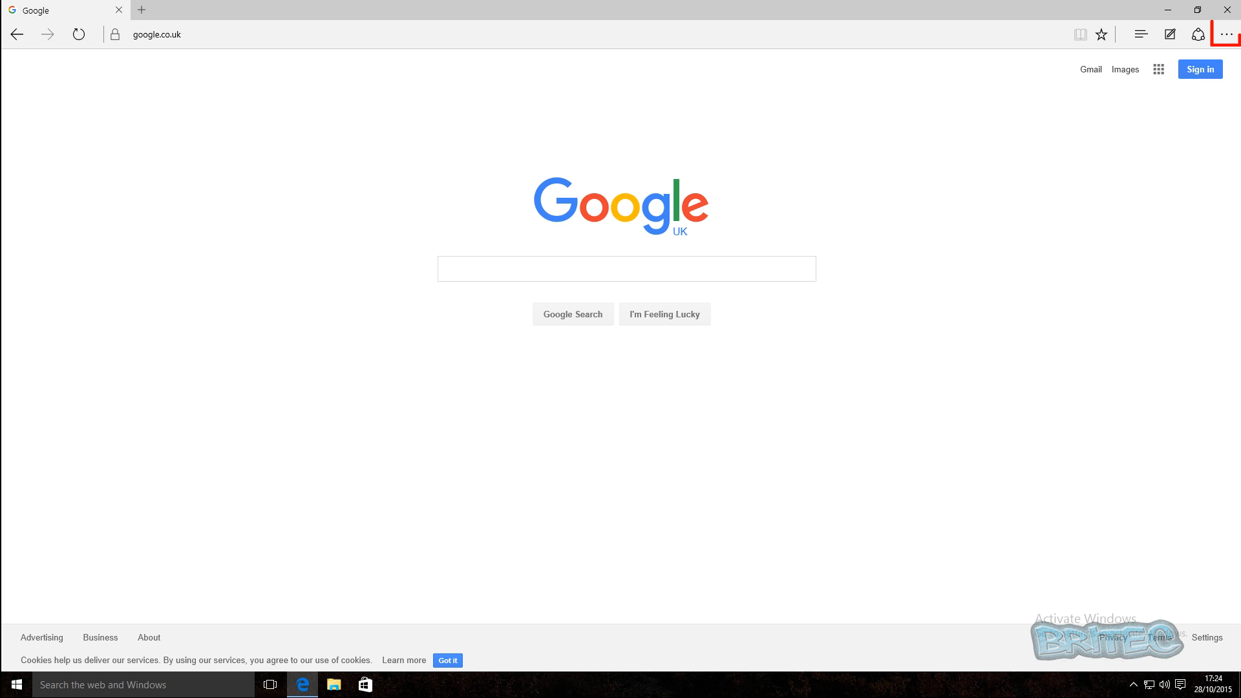
Reach Advanced settings and show the 'Search in the address bar with' engine choices
click(1227, 34)
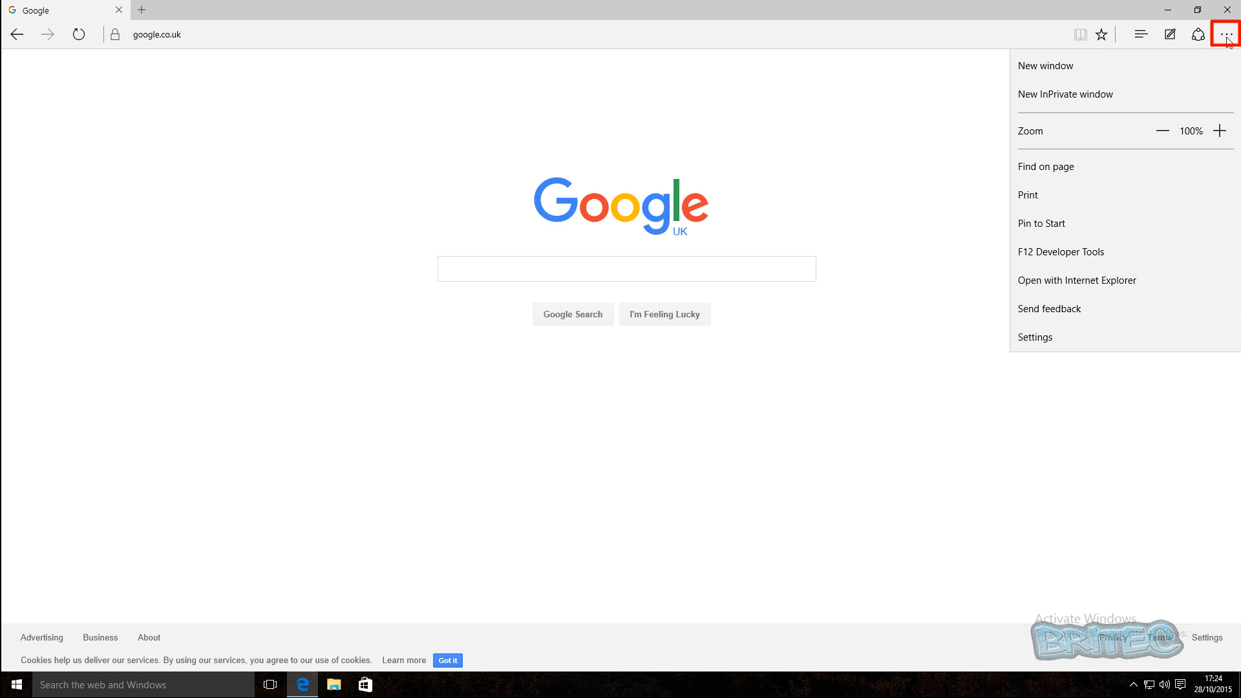
mouse_move(1065, 93)
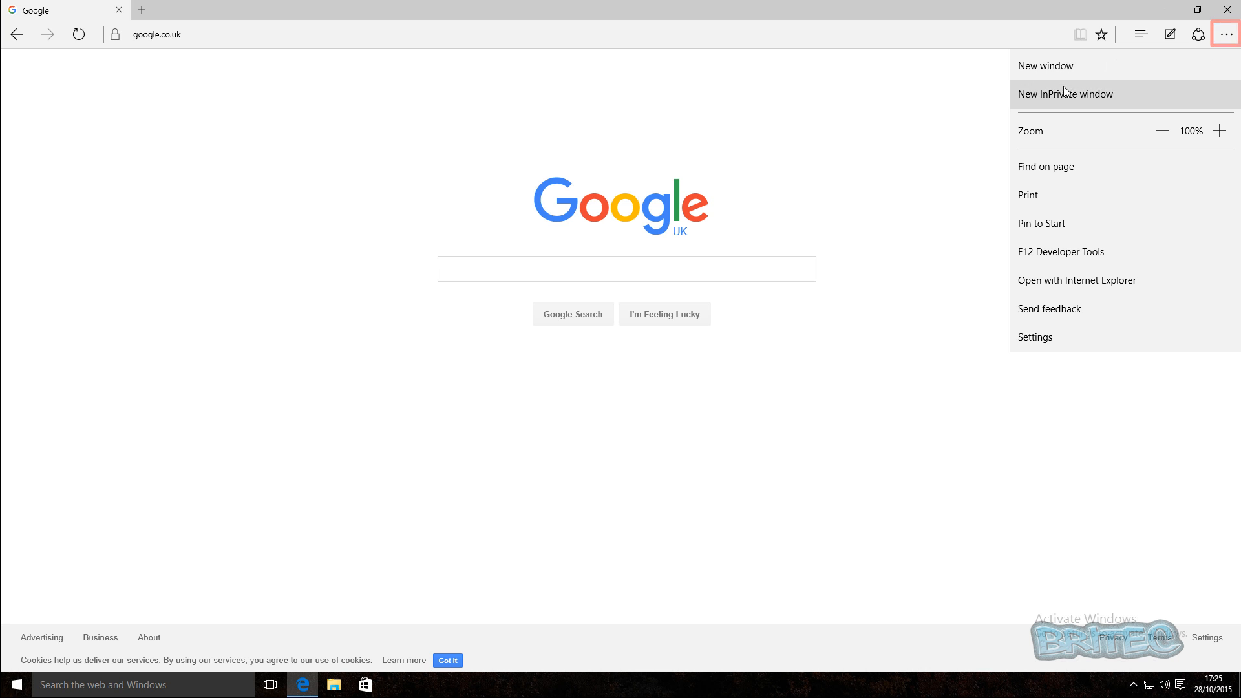
click(1034, 337)
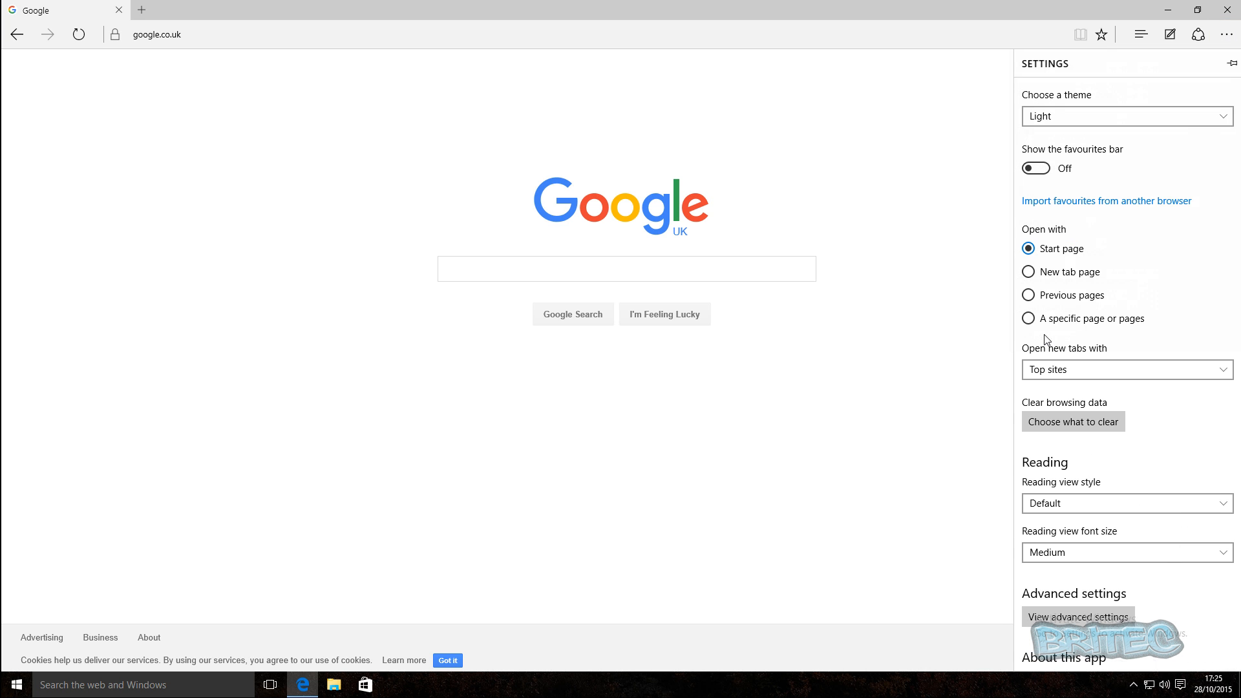
scroll(down, 3)
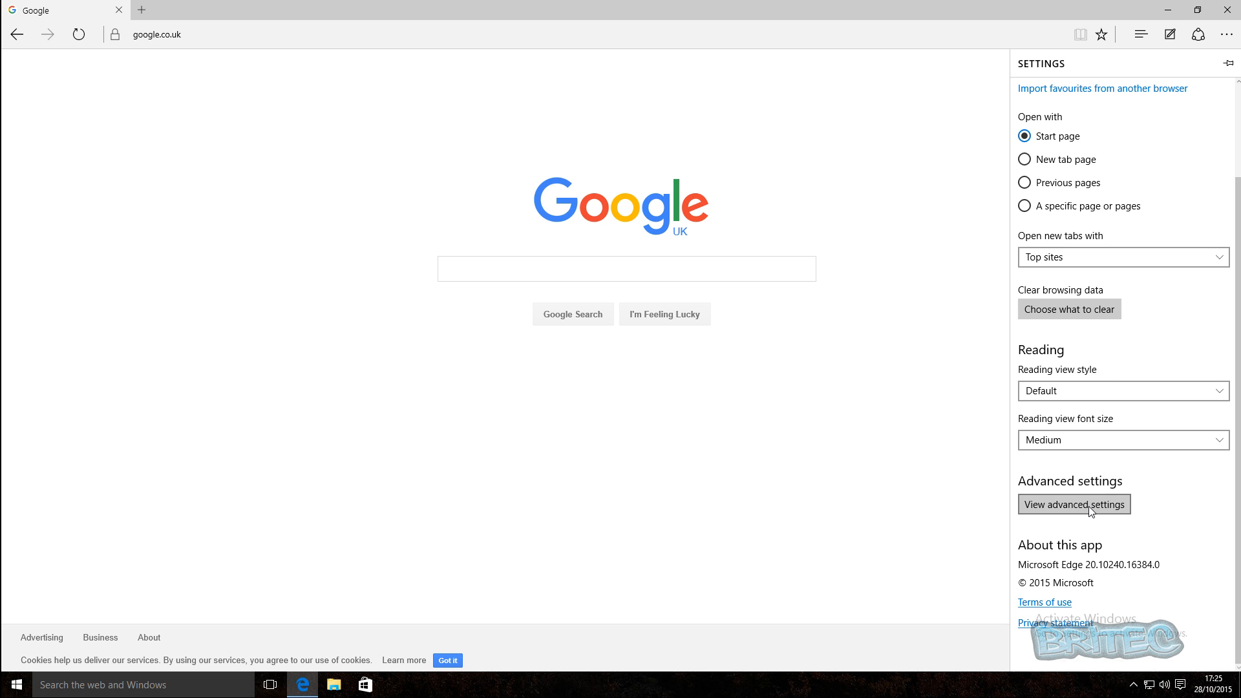
click(1074, 504)
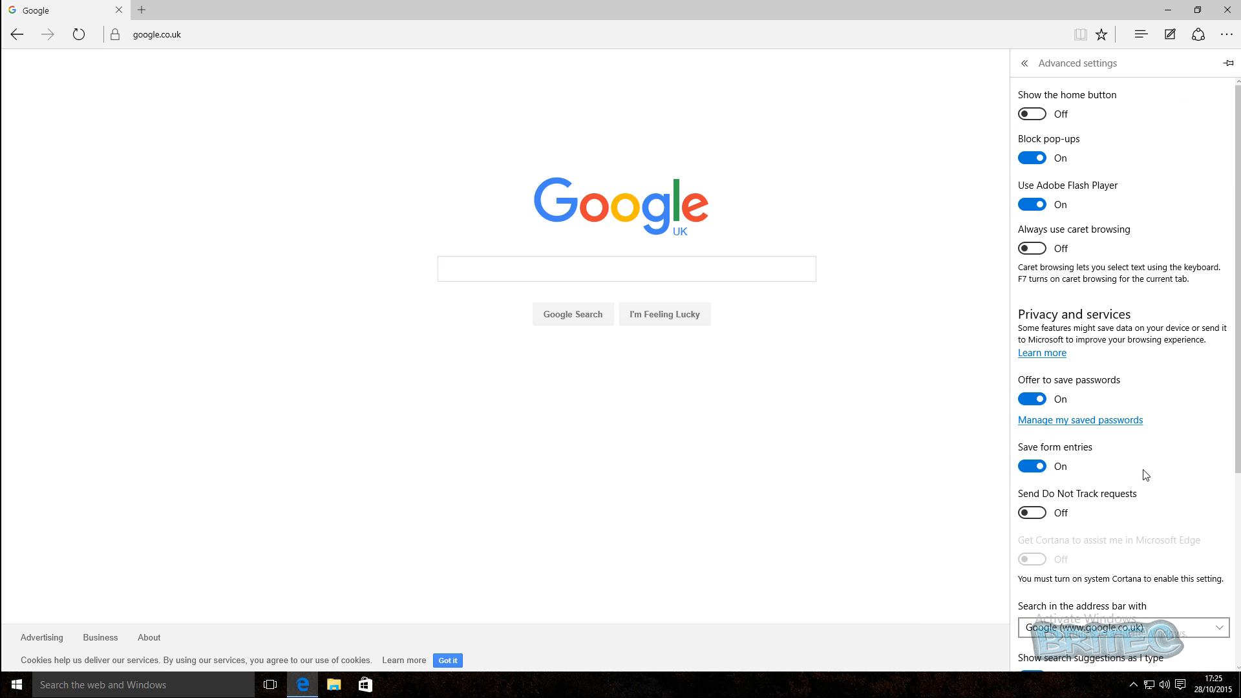
scroll(down, 3)
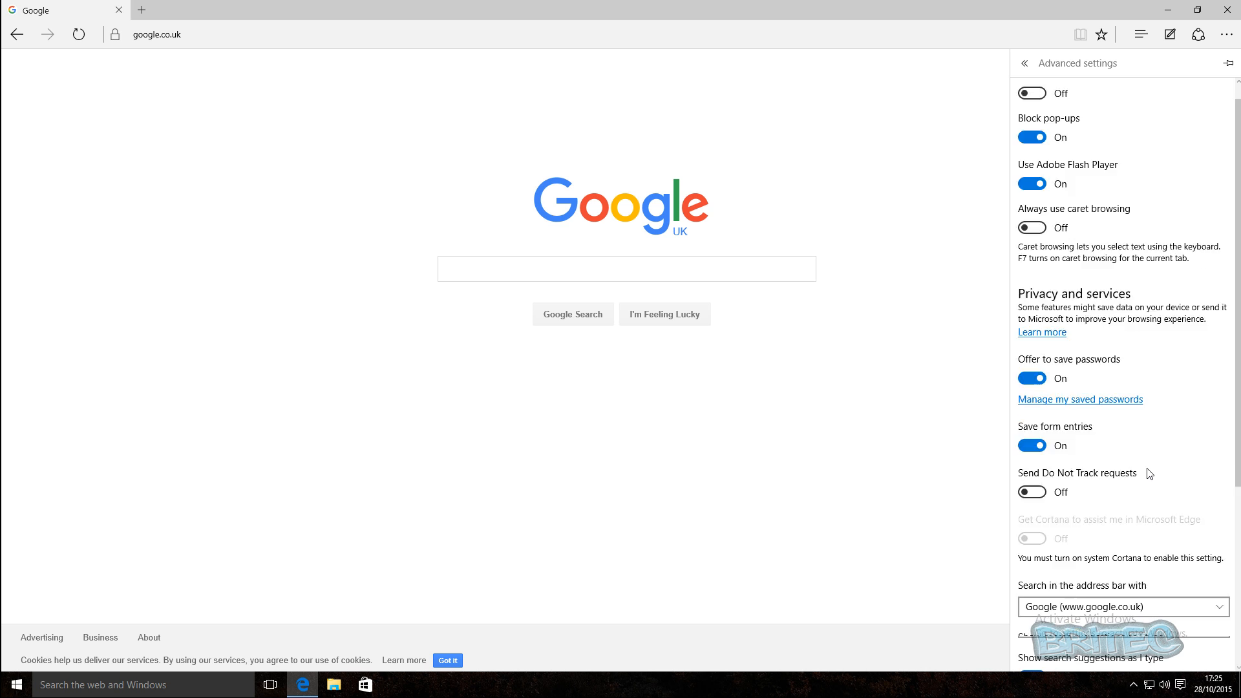
click(1121, 606)
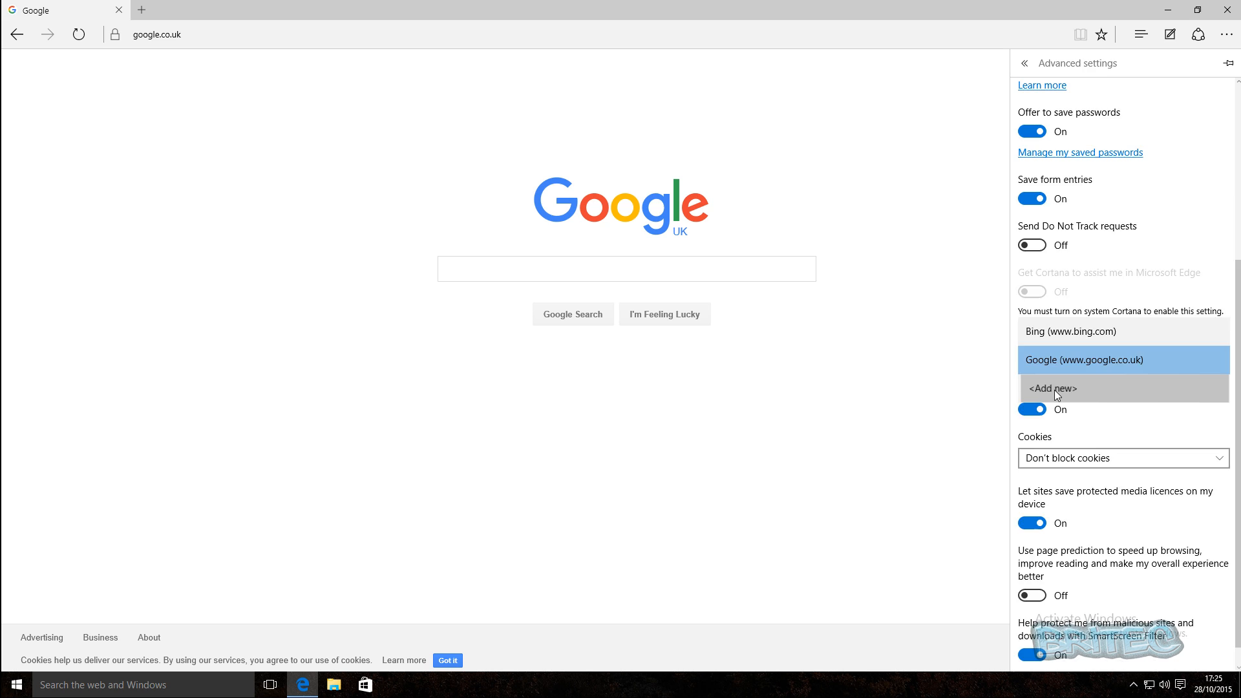
click(1052, 389)
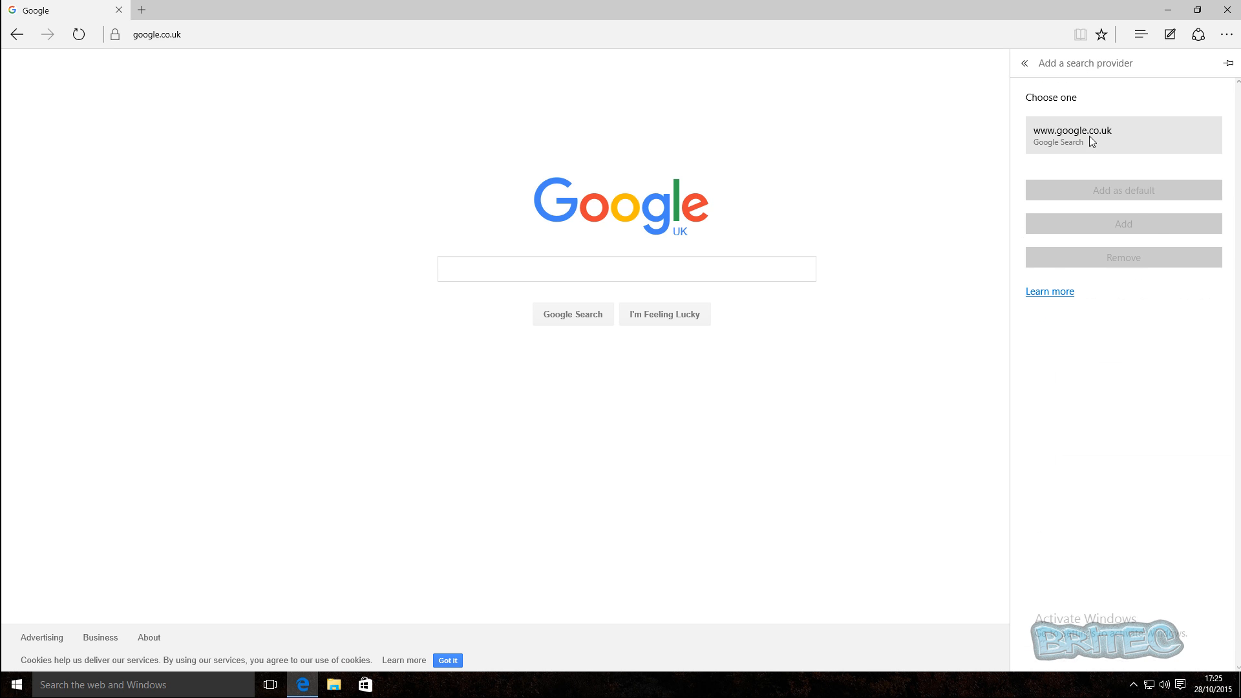
mouse_move(1111, 140)
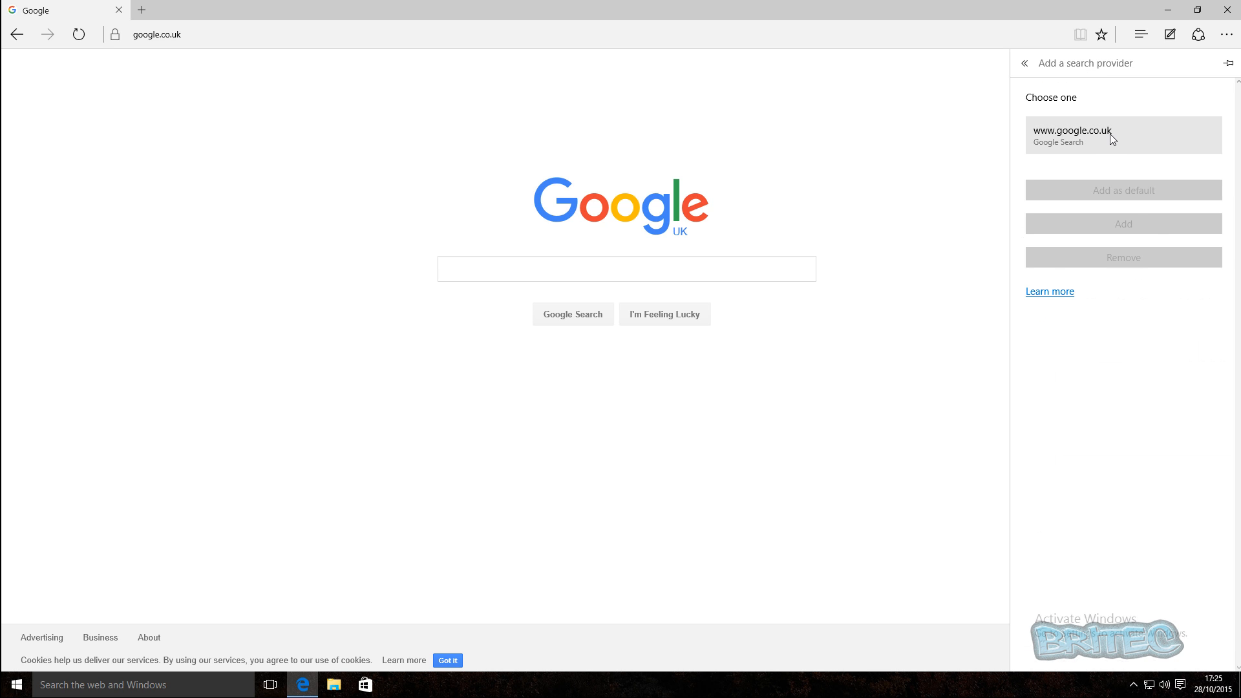
click(1070, 134)
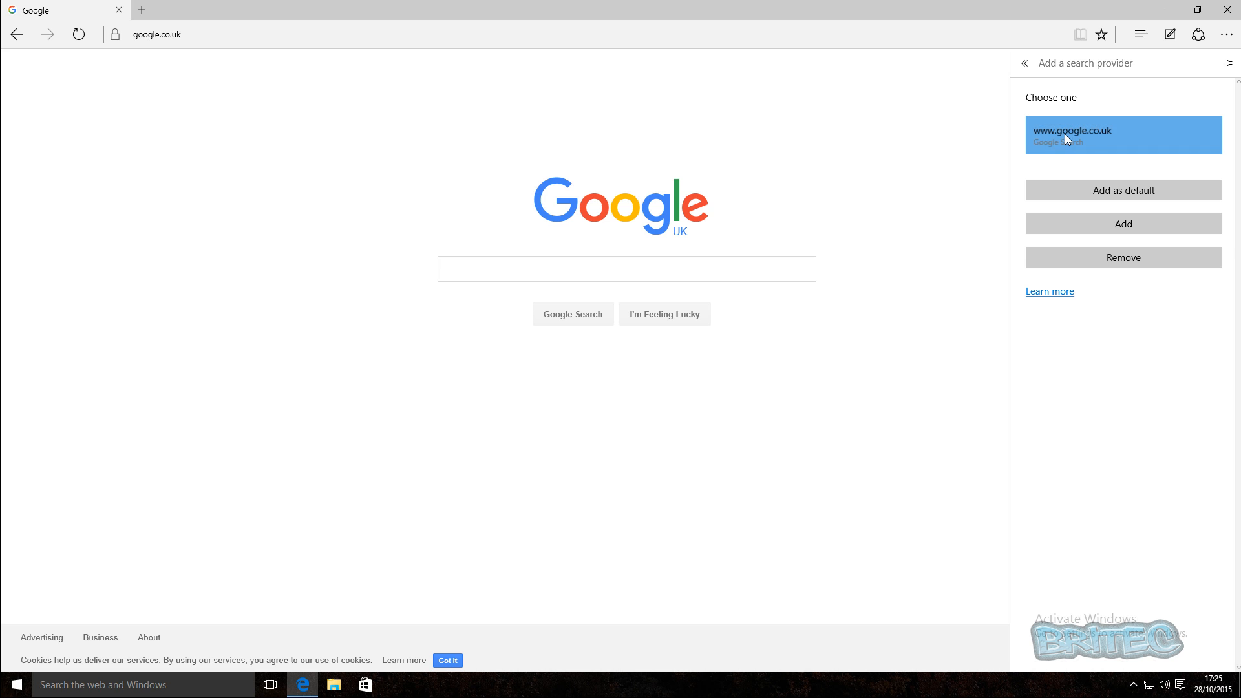
mouse_move(1129, 176)
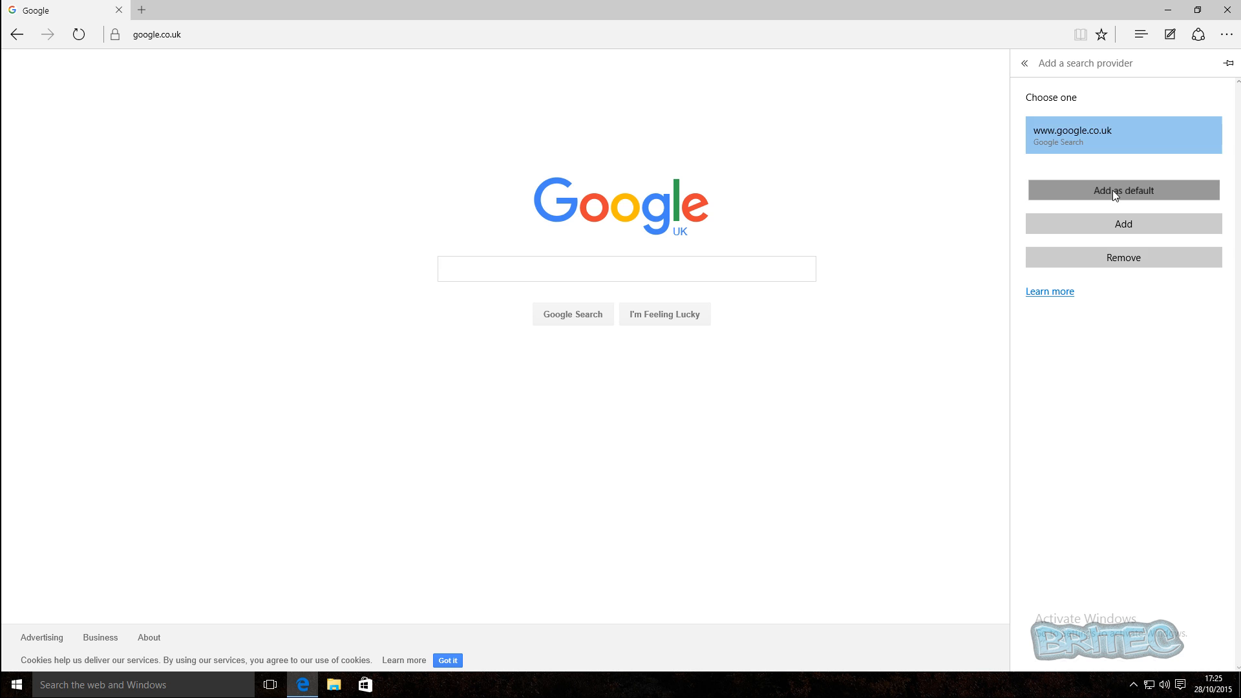
click(1122, 190)
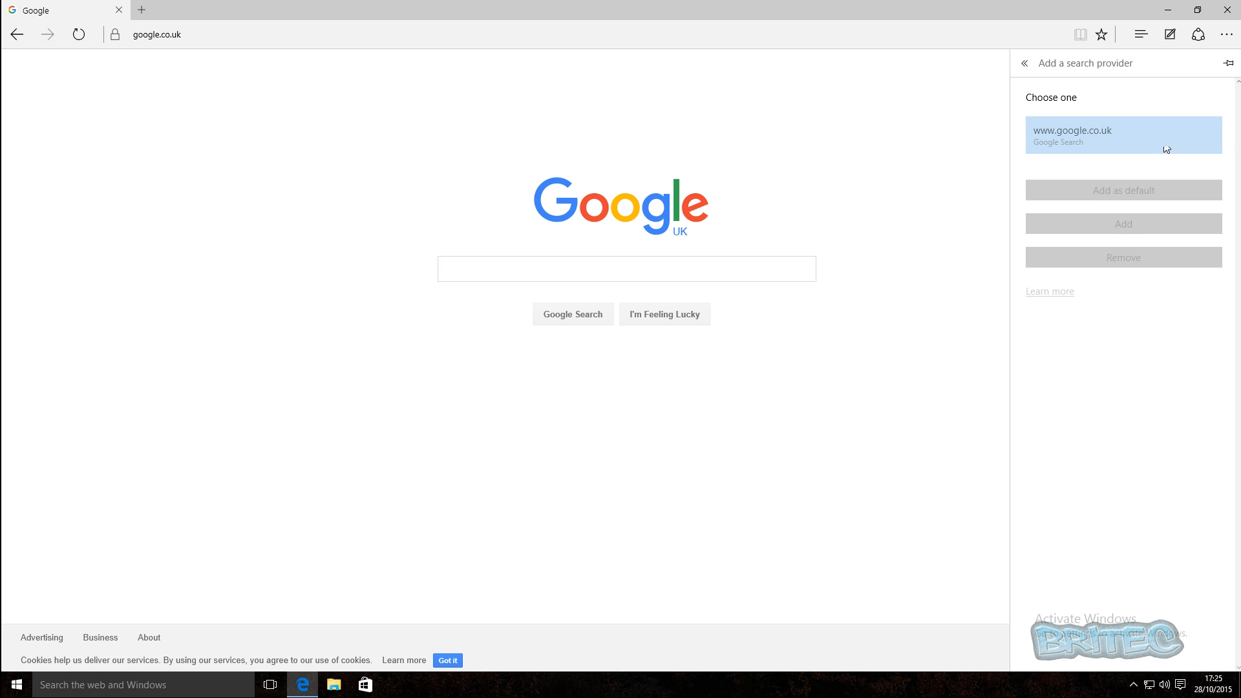
click(1024, 63)
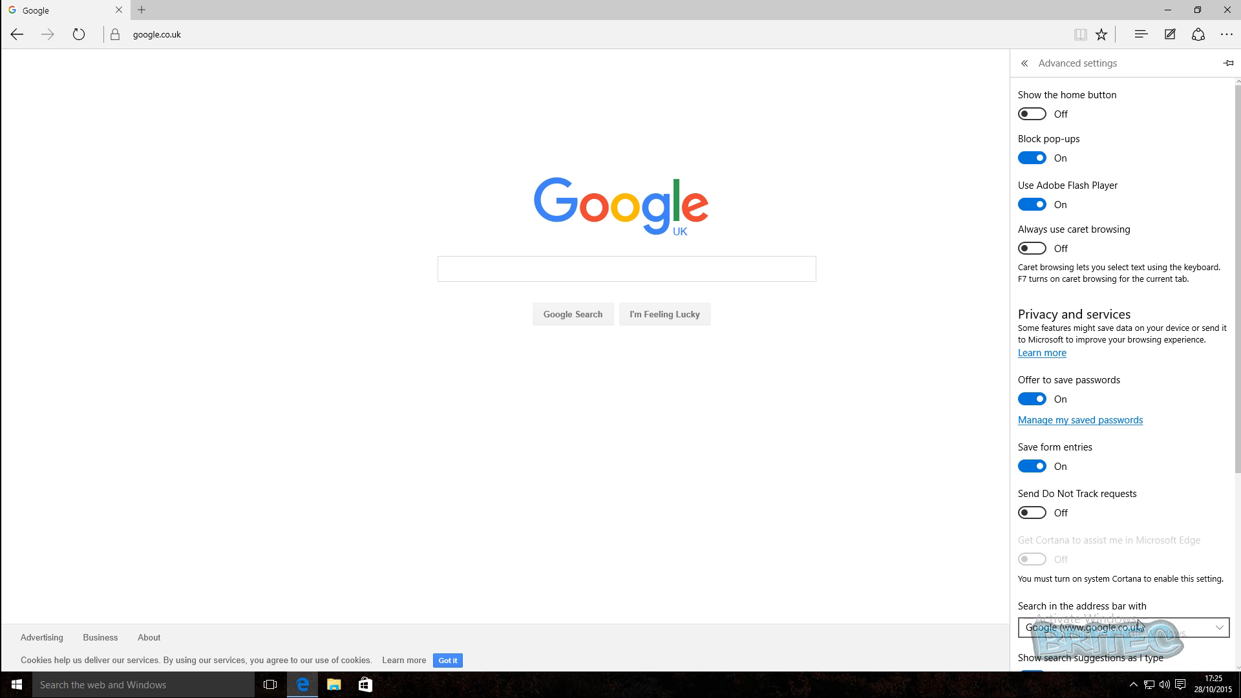
scroll(down, 3)
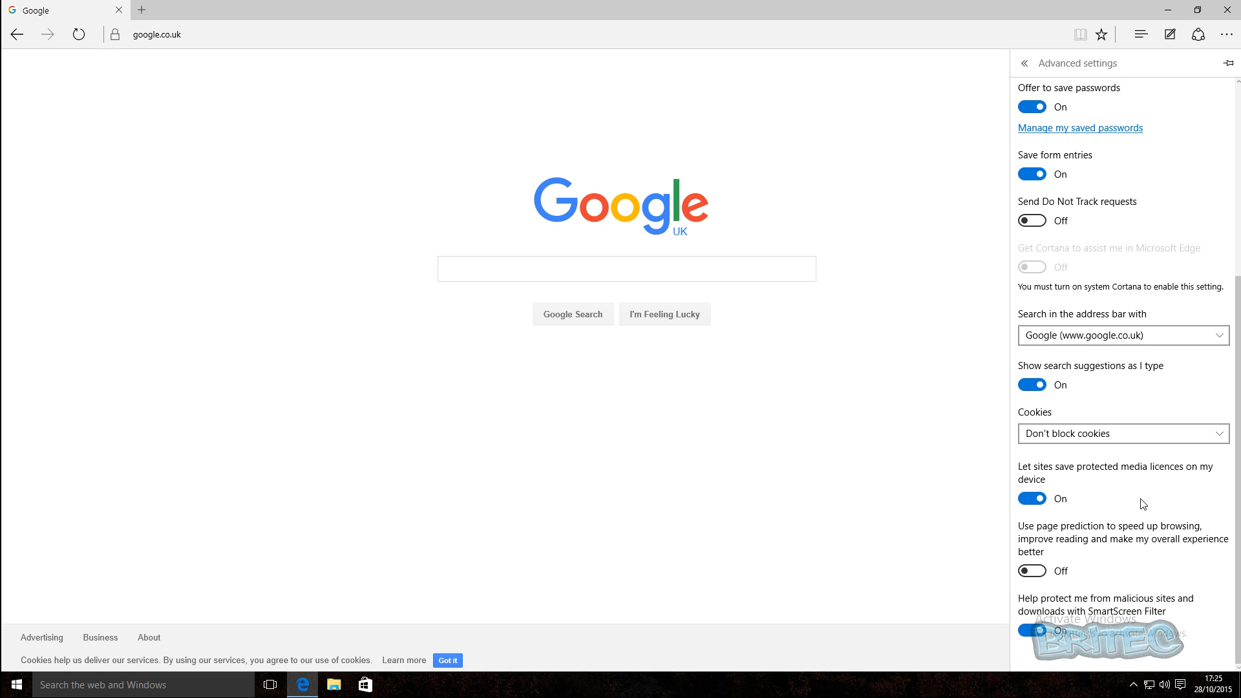
mouse_move(504, 313)
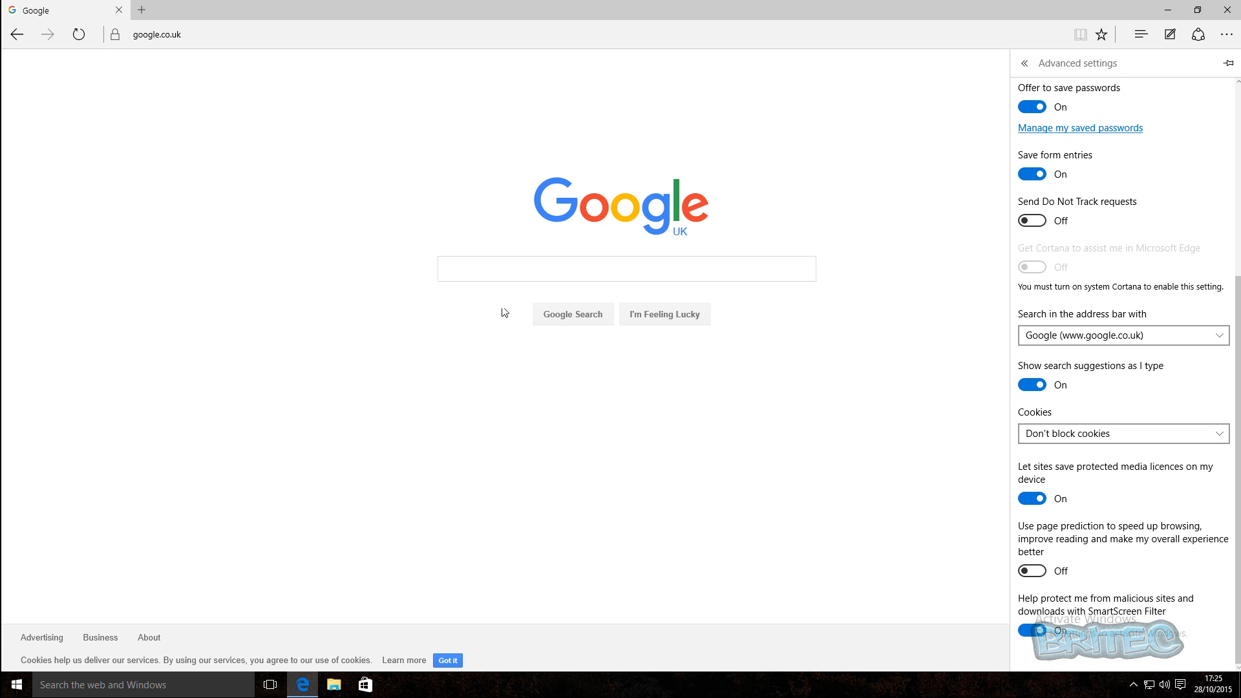
mouse_move(1045, 409)
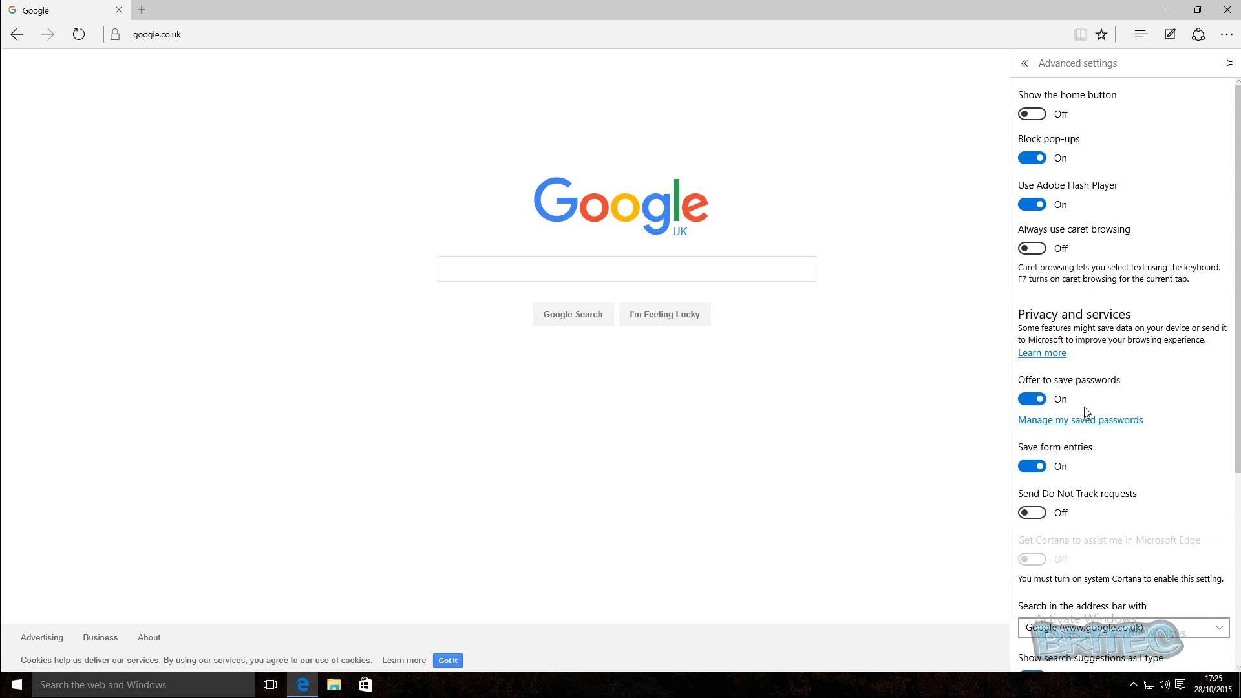
mouse_move(942, 566)
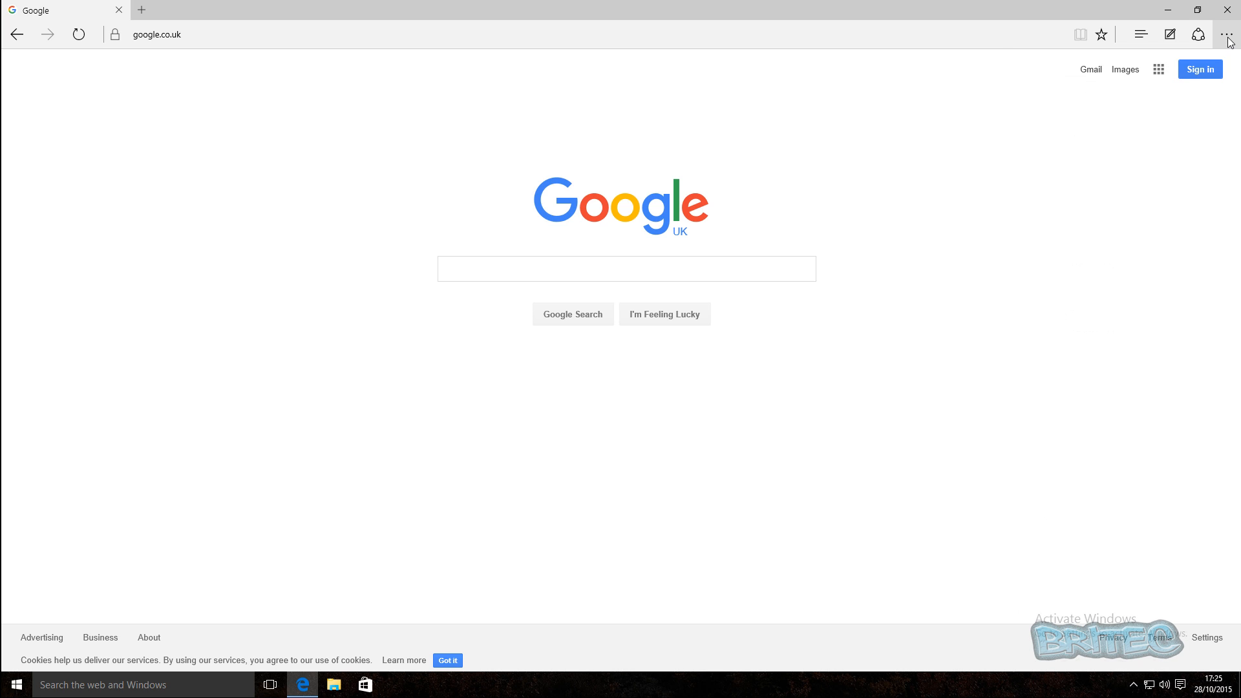
Set Open with to 'A specific page or pages' and show the page choices (MSN, Bing, Custom)
click(1226, 33)
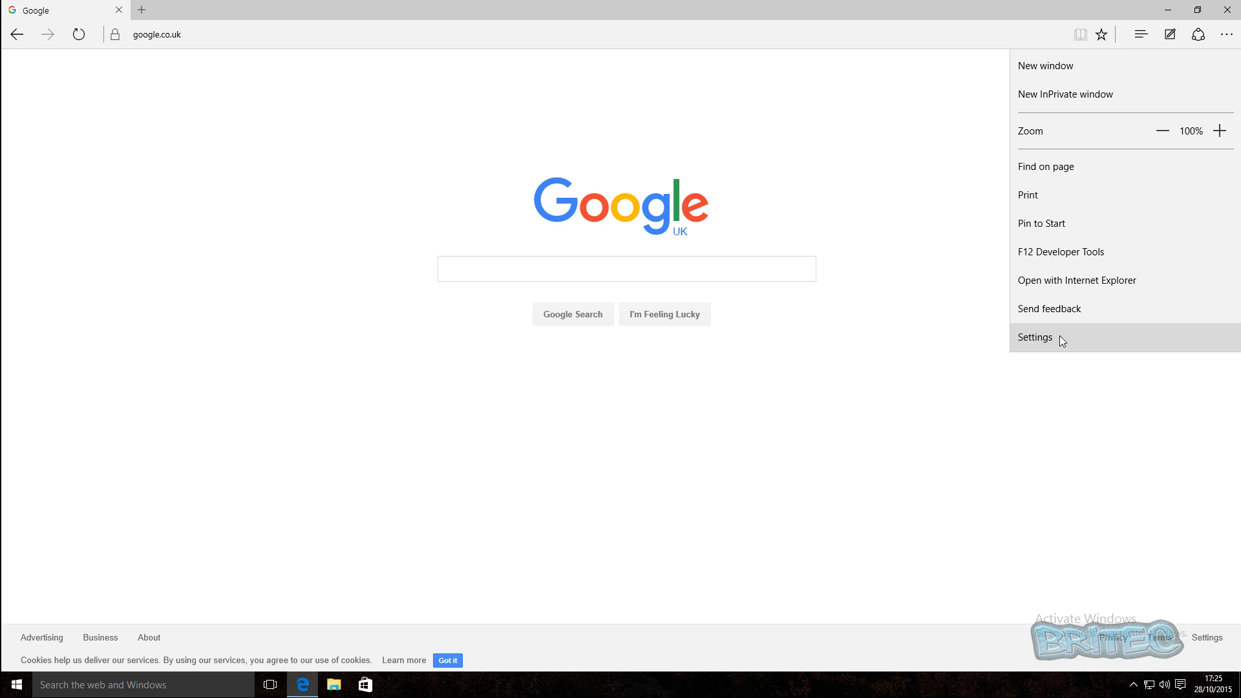
click(1034, 337)
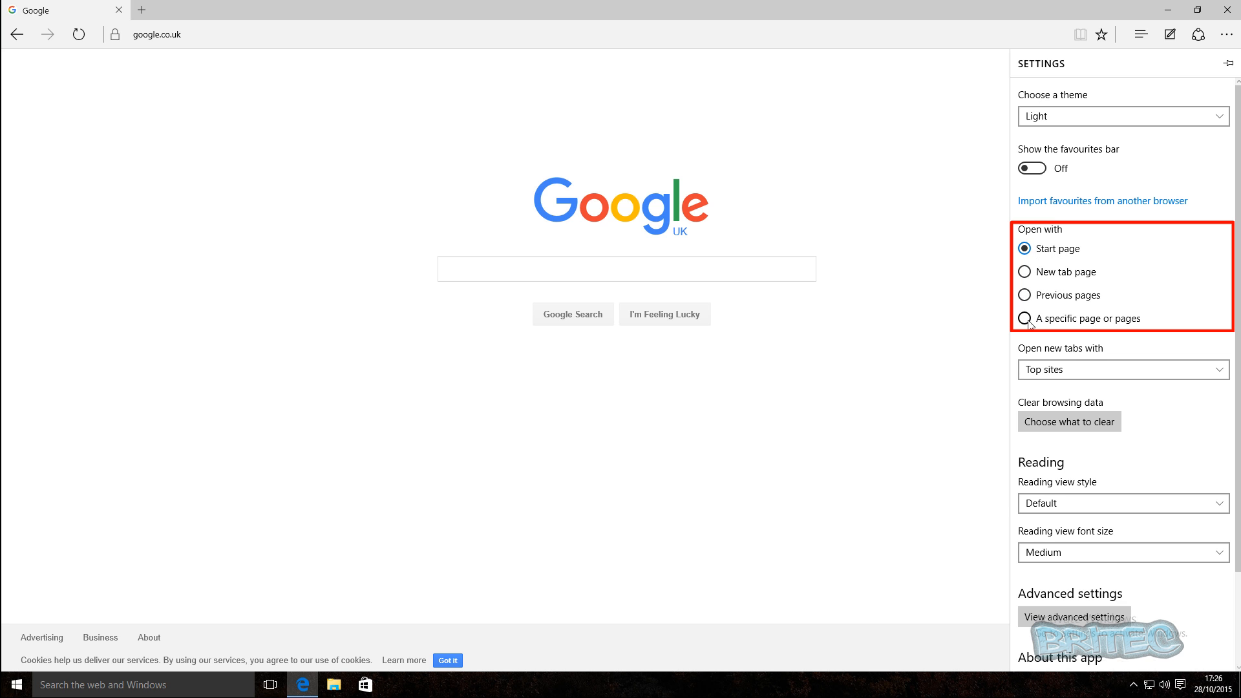
click(1024, 318)
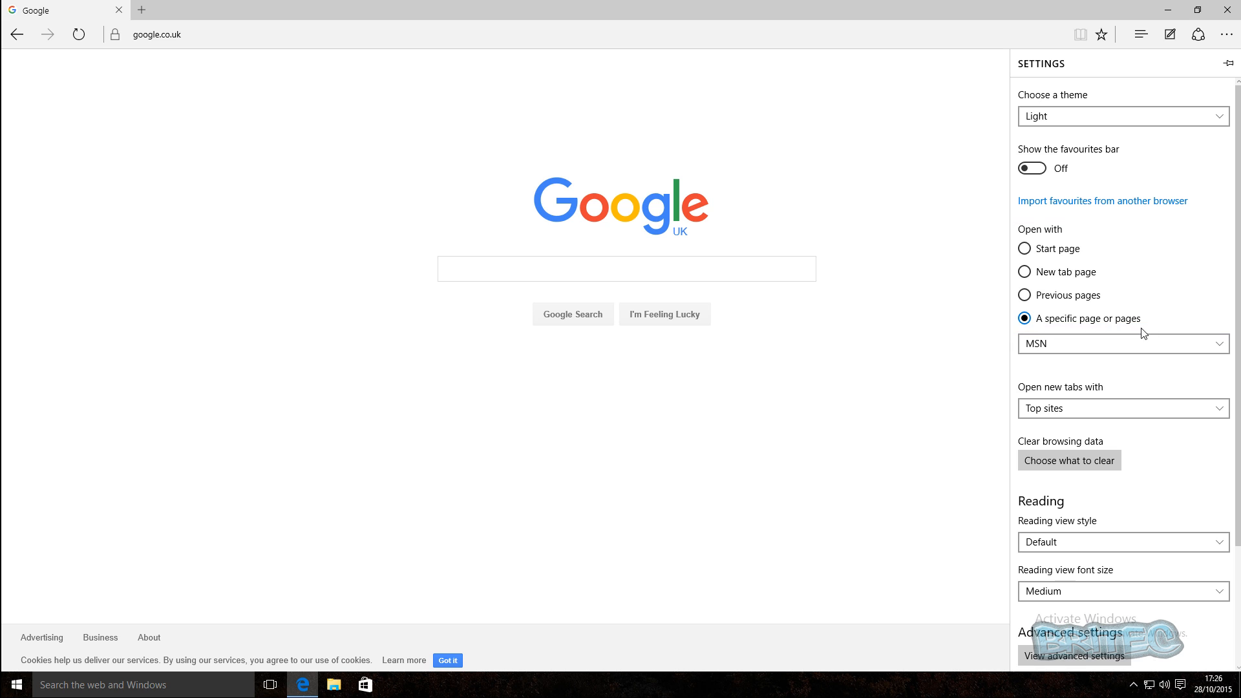
click(1122, 344)
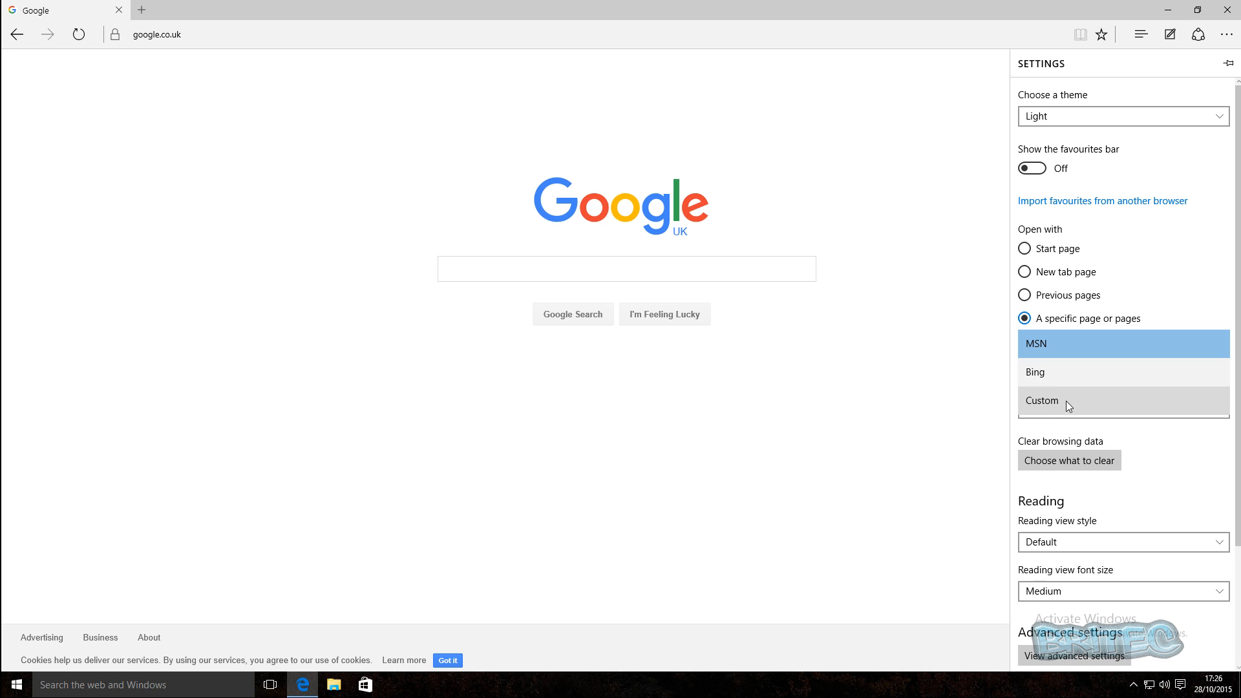
click(1042, 401)
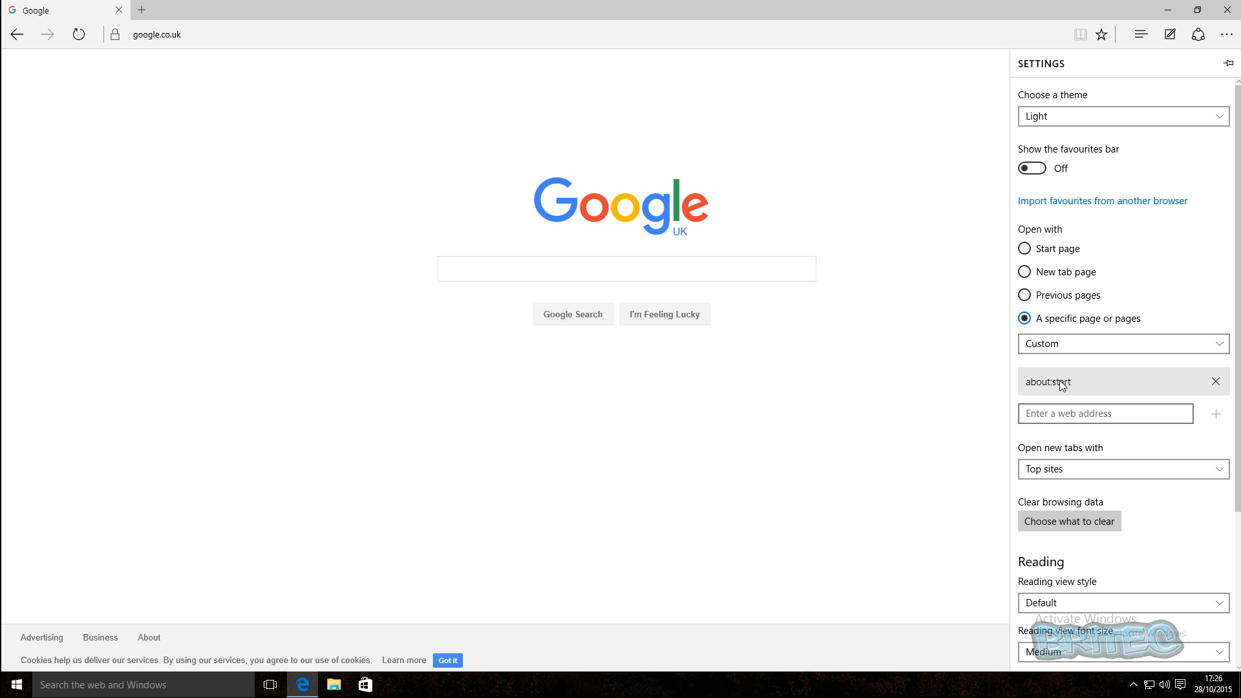
mouse_move(1069, 373)
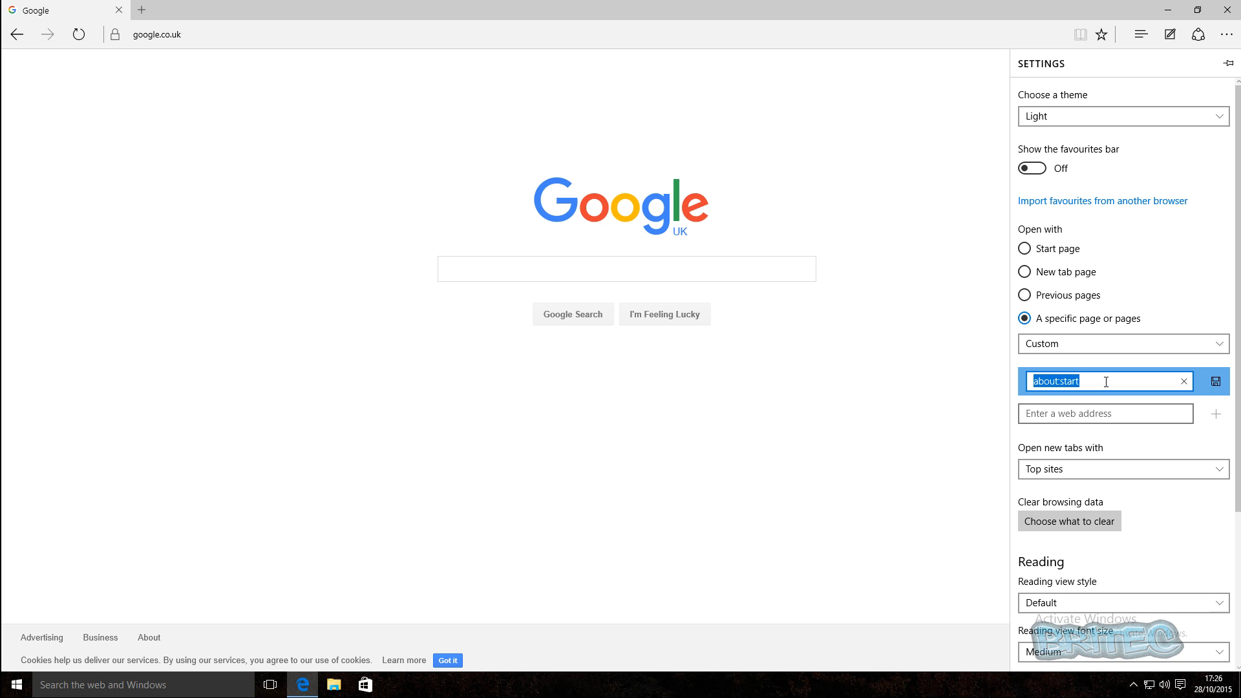
text(httto)
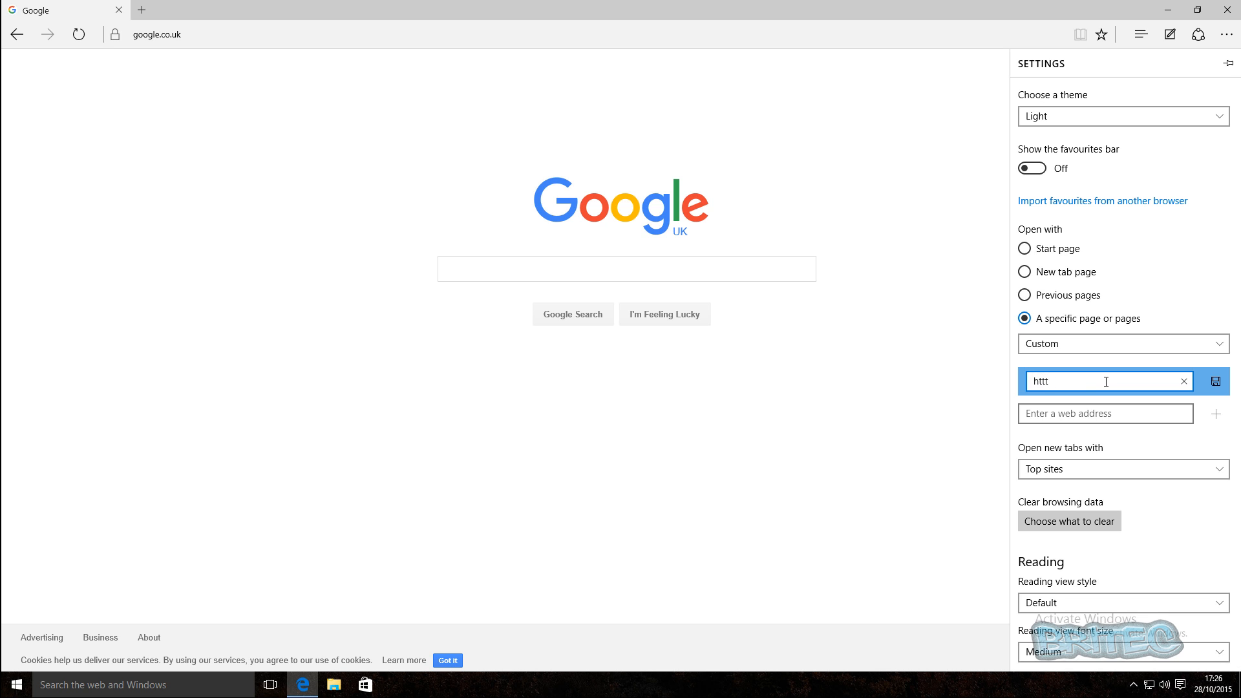
text(://)
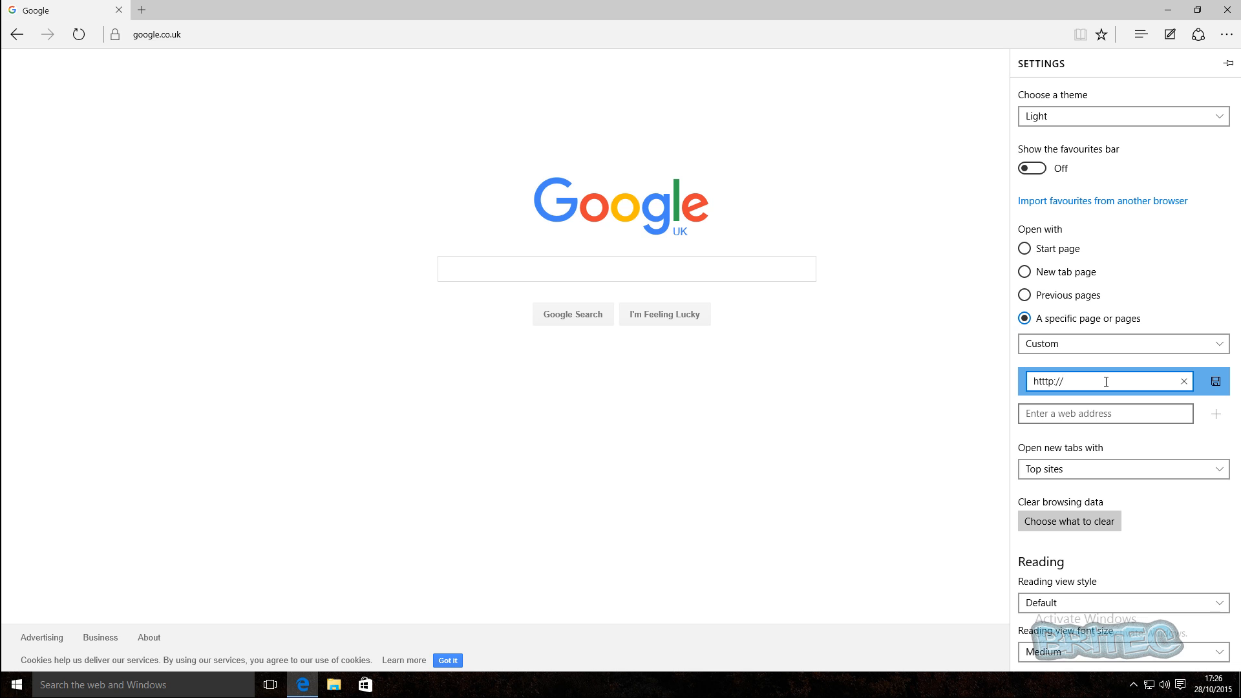
text(www.google.co.uk)
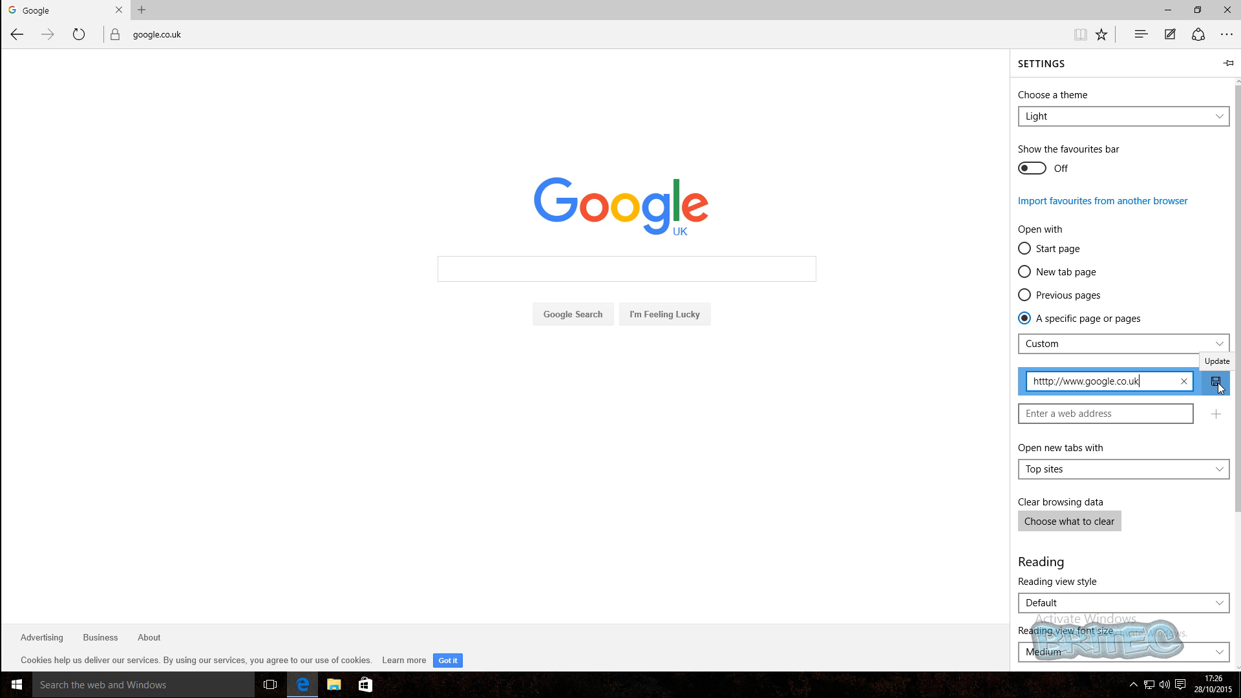
click(1217, 380)
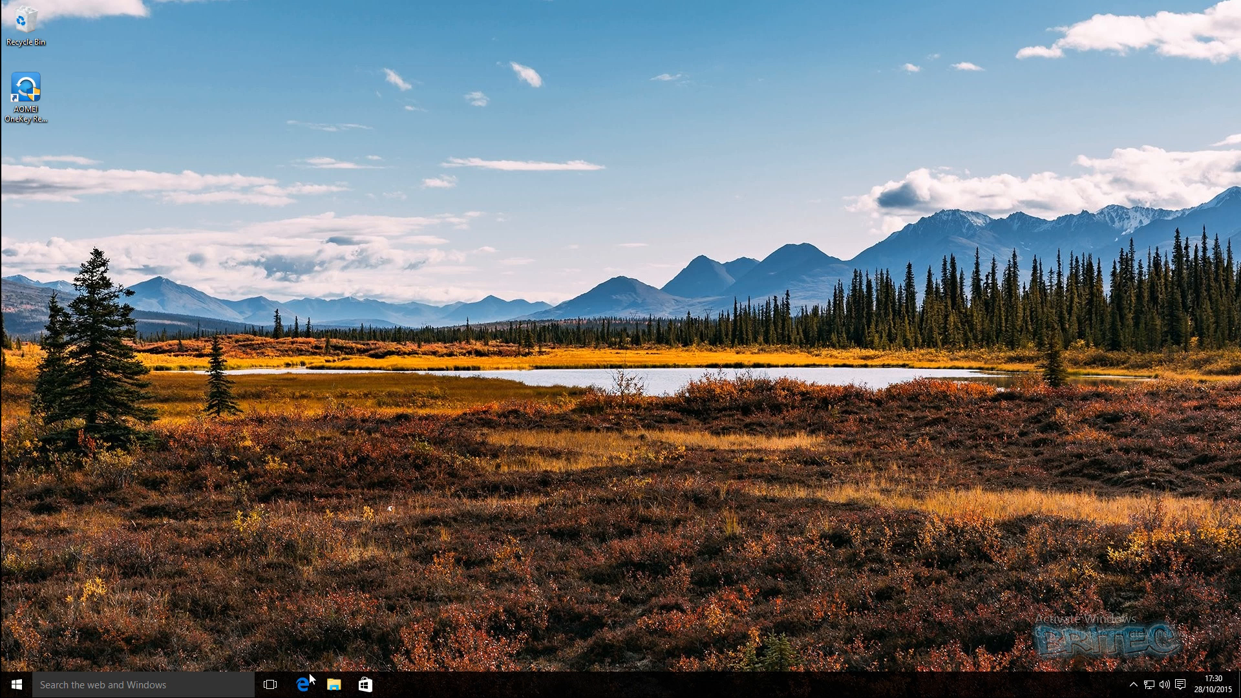
click(304, 684)
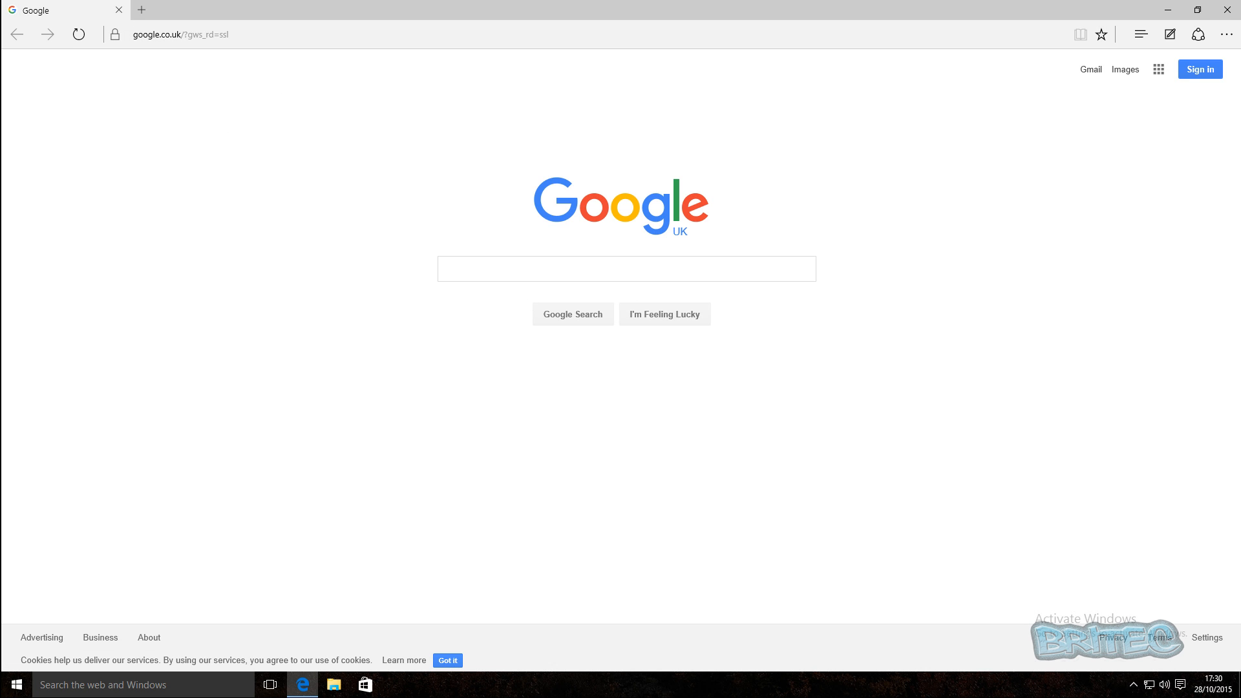
mouse_move(1228, 14)
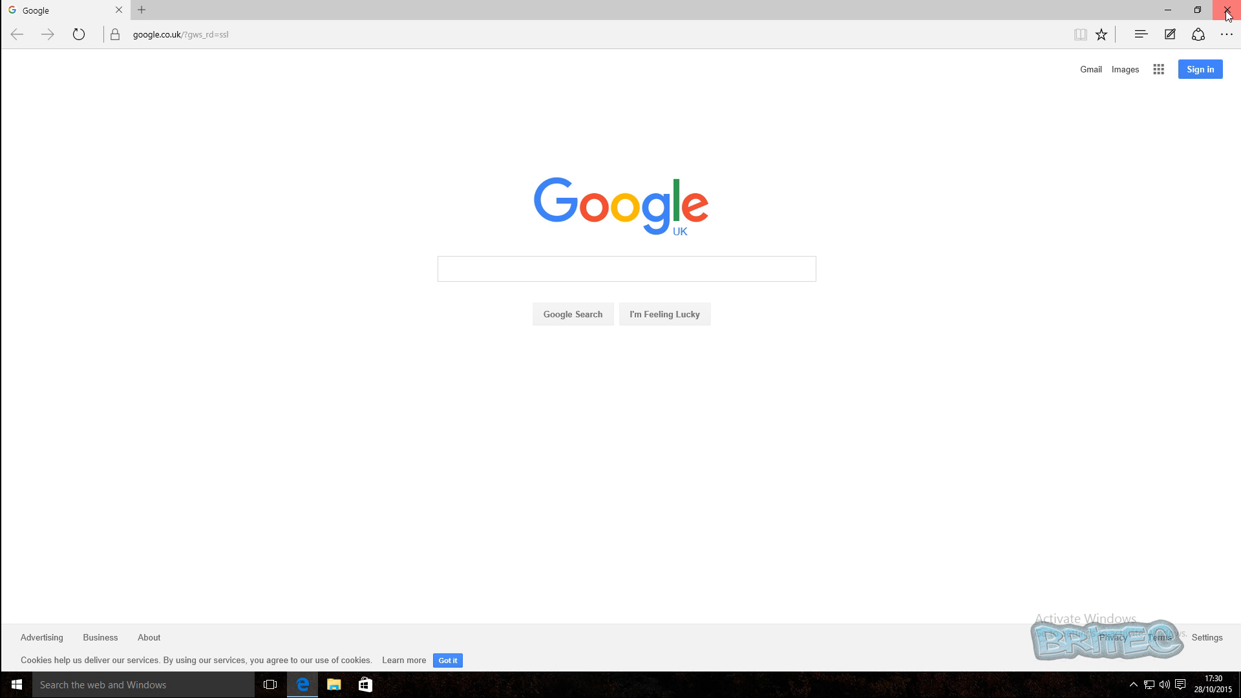
click(1232, 10)
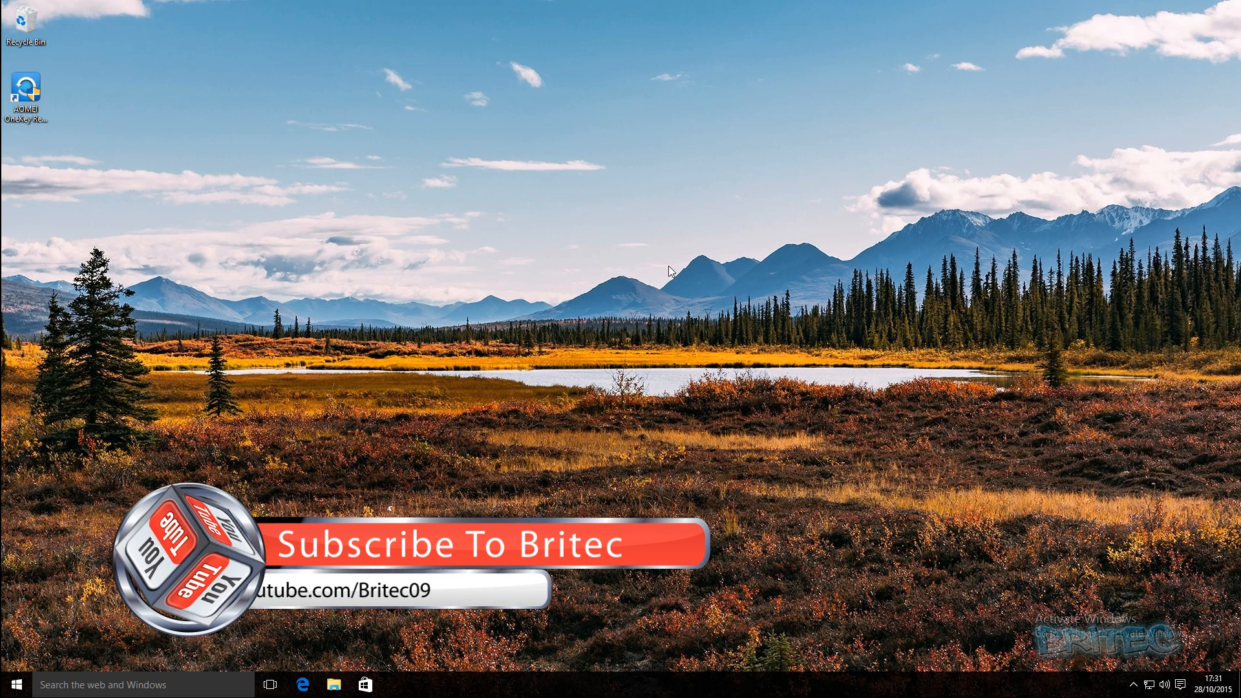
click(302, 685)
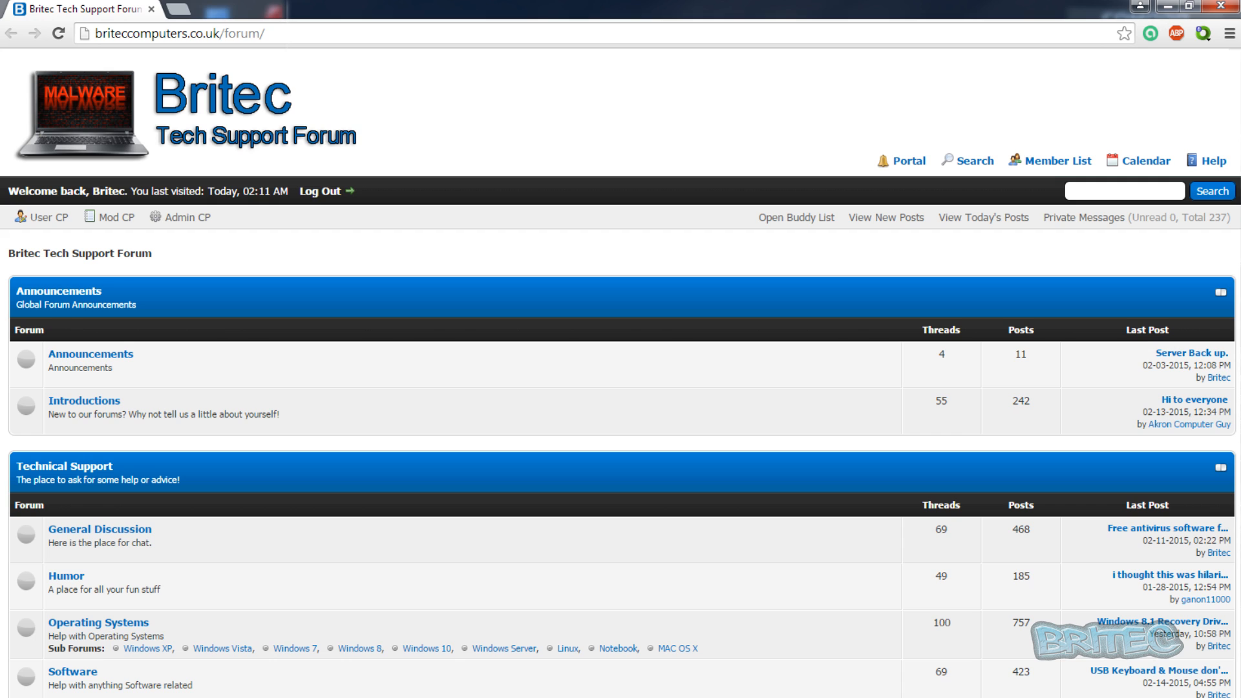